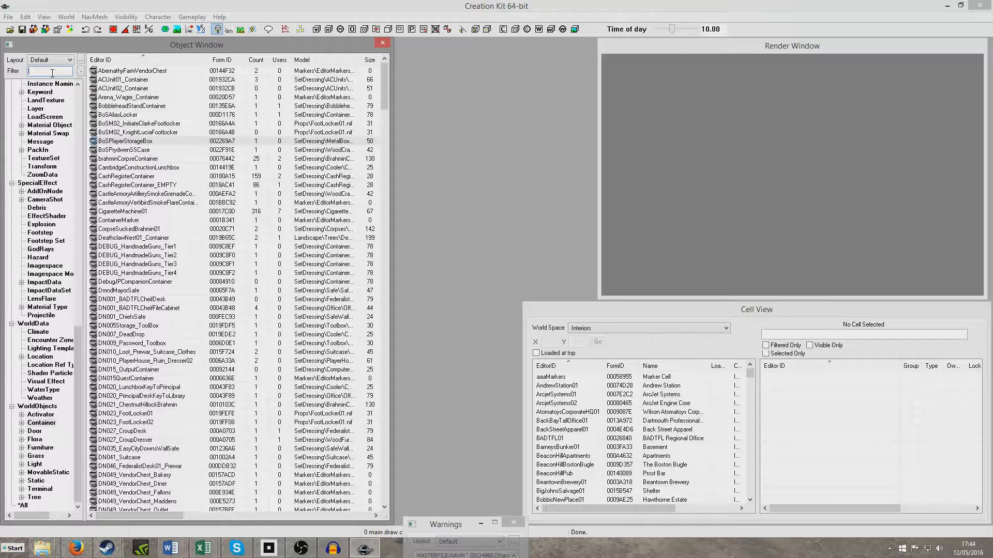
Filter objects by 'ref' and preview the yellow ruined and broken prewar refrigerator models.
text(ref)
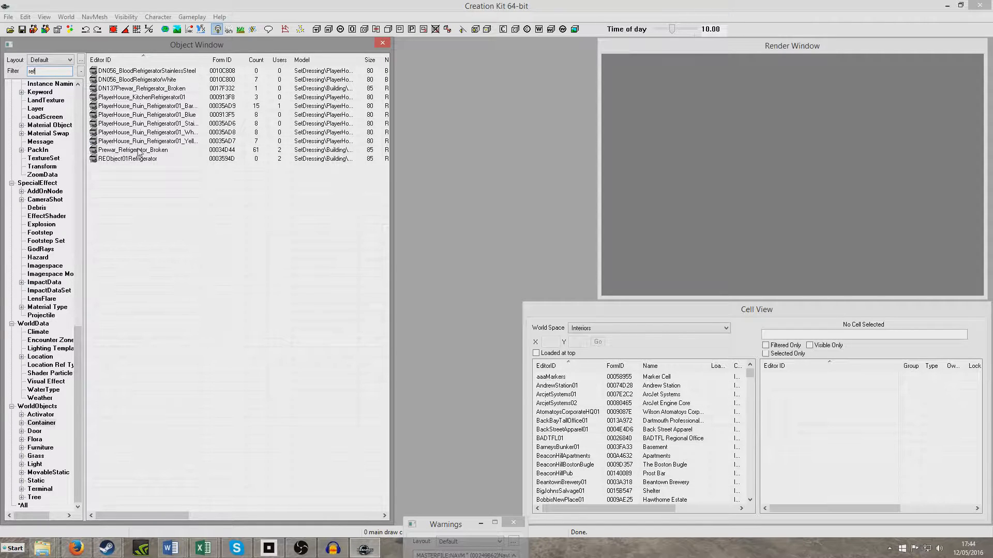
click(132, 149)
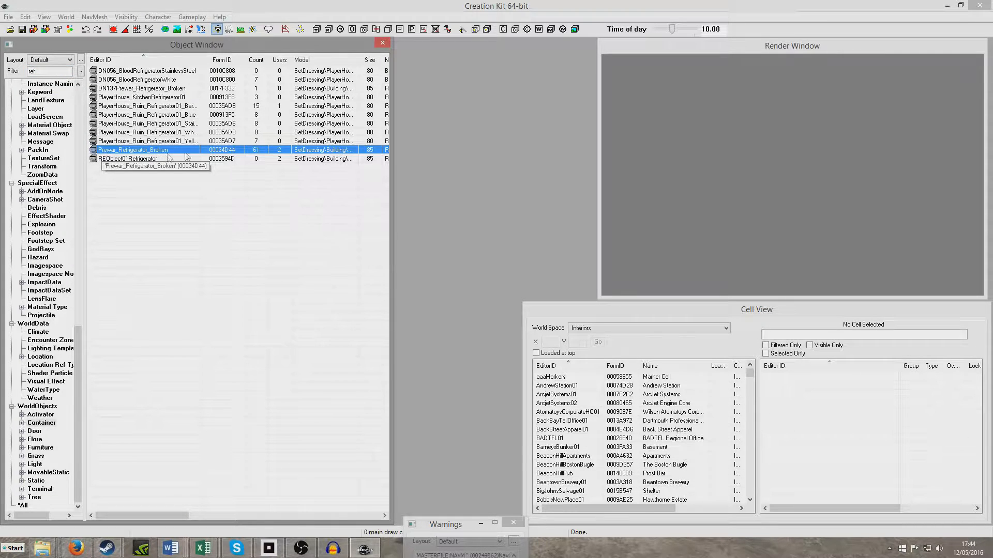
right_click(135, 140)
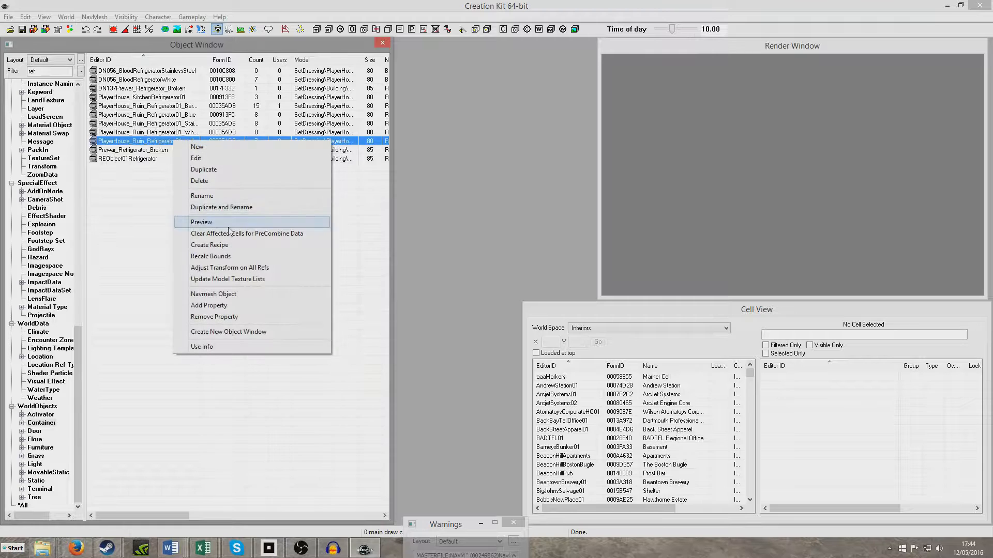
mouse_move(218, 225)
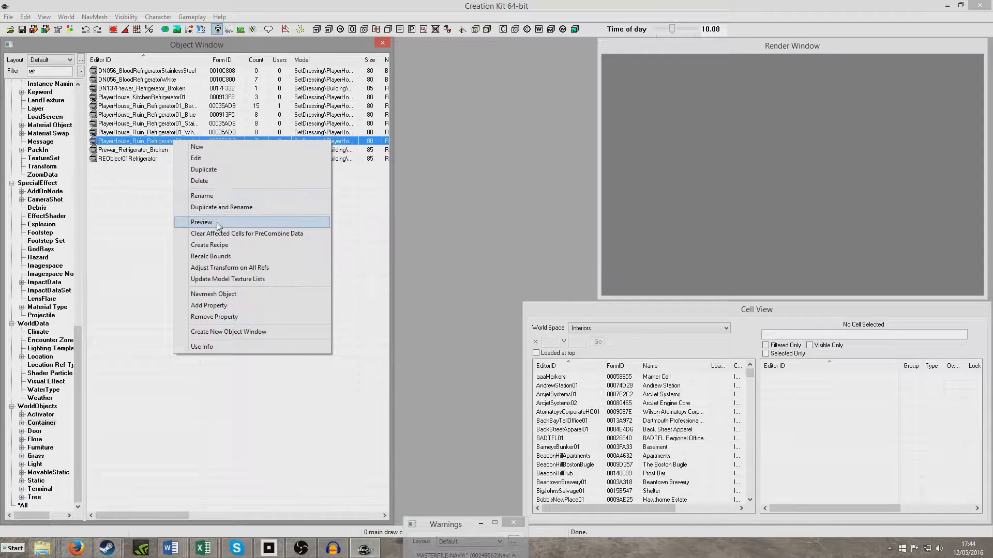
click(201, 222)
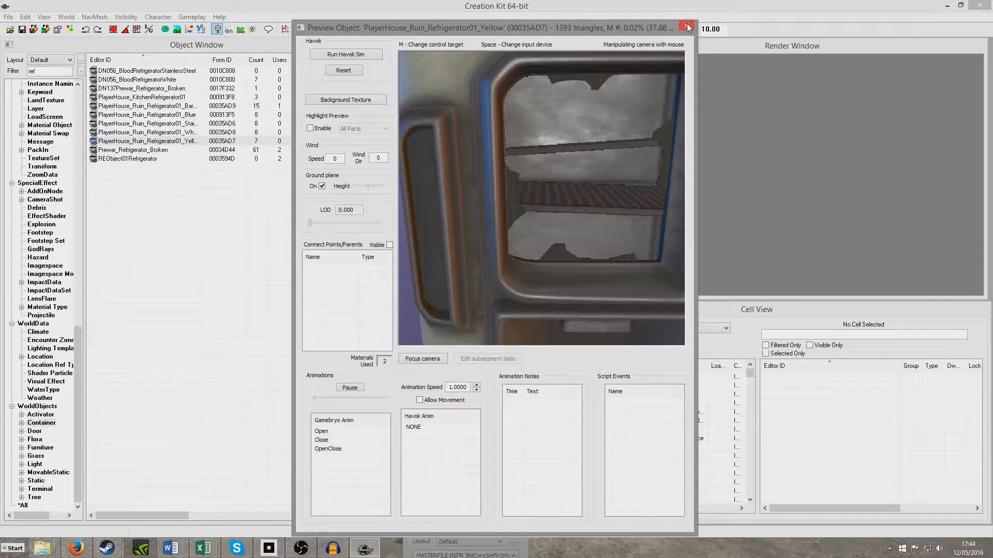
right_click(130, 150)
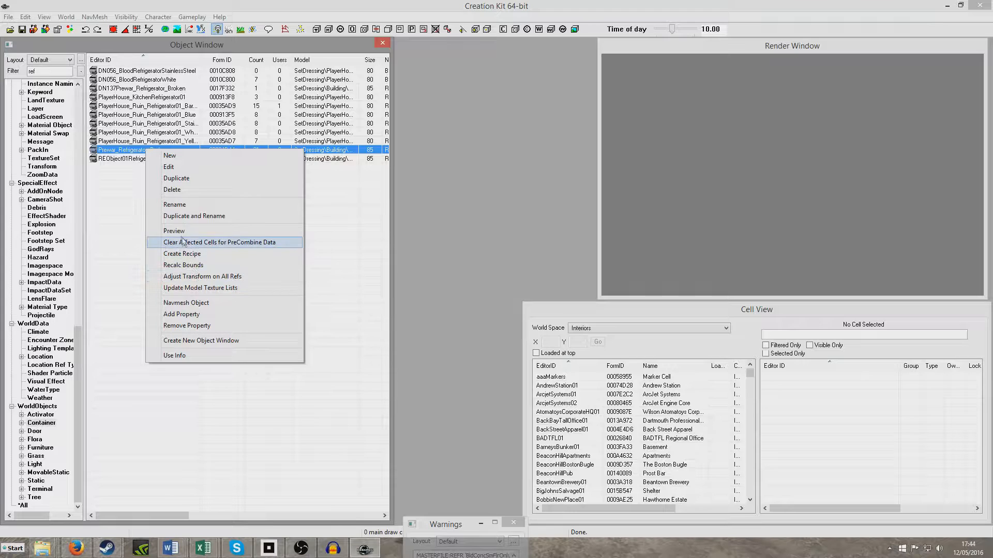
click(174, 230)
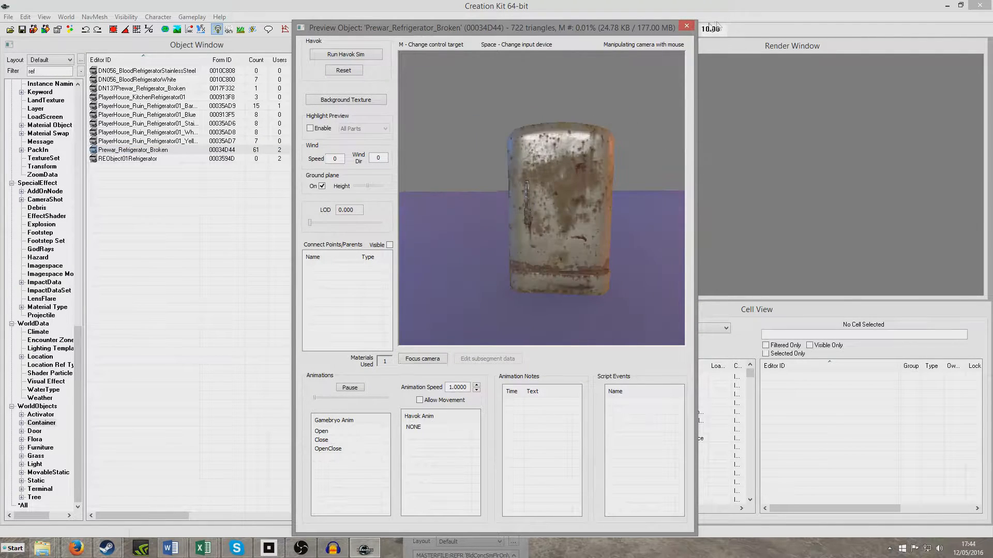
click(686, 25)
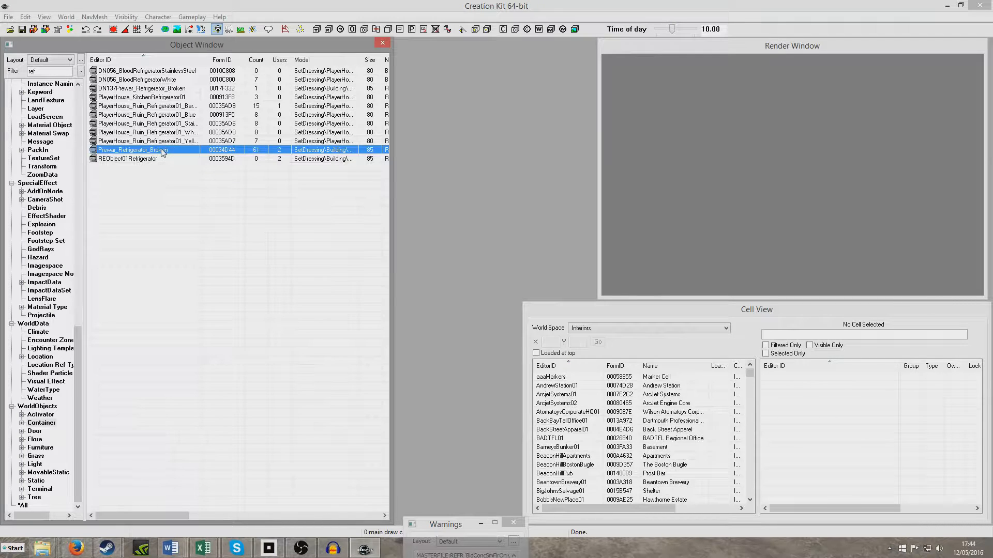
Open Prewar_Refrigerator_Broken's Container dialog and rename its ID to TutFridge.
double_click(129, 149)
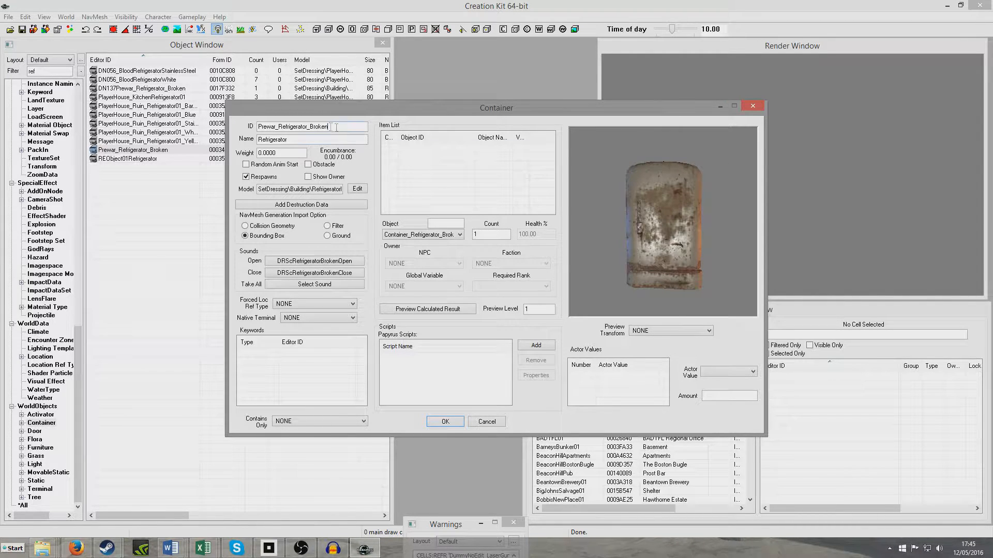
text(TutFridge)
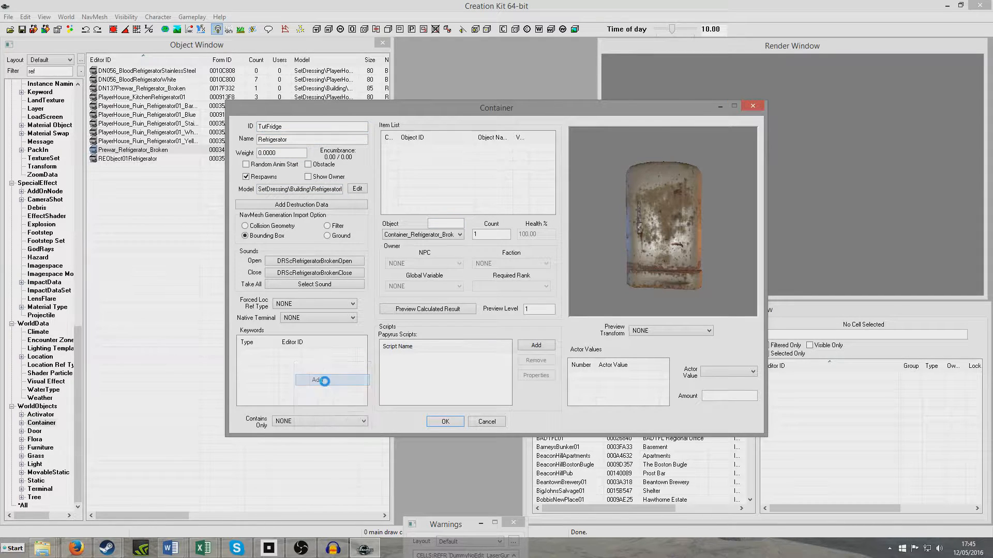
Add the IsChestForStatTracking and WorkshopContainerKeyword keywords to the TutFridge container.
click(322, 380)
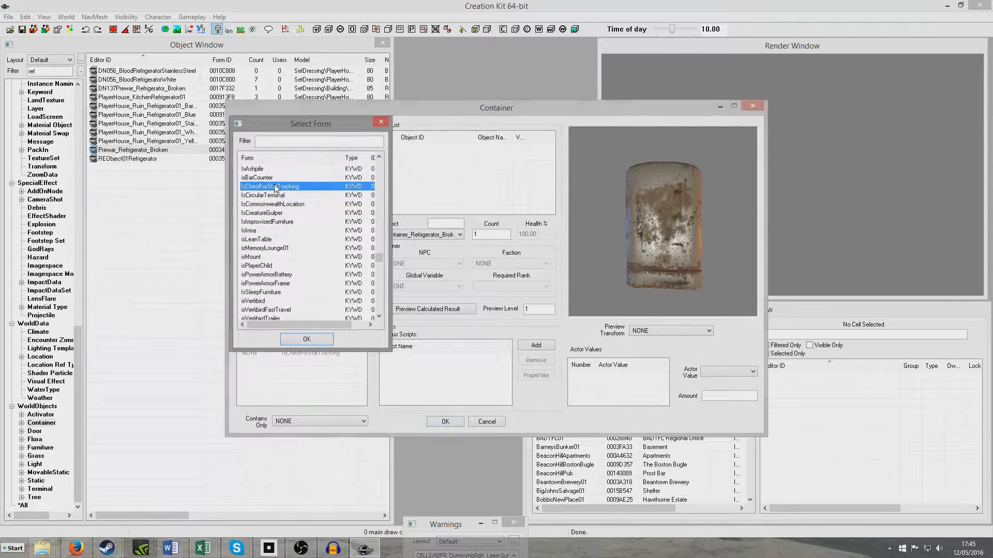
click(306, 339)
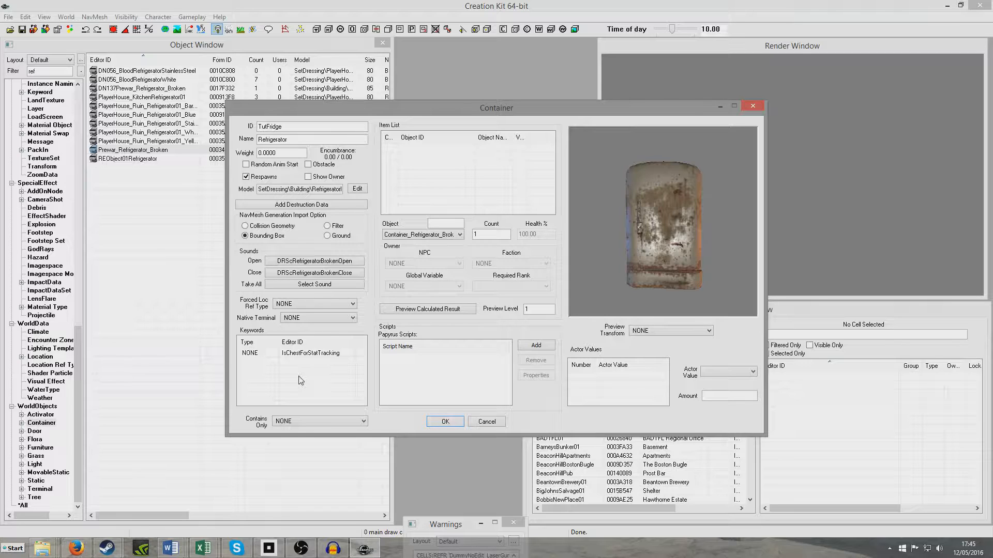
mouse_move(613, 291)
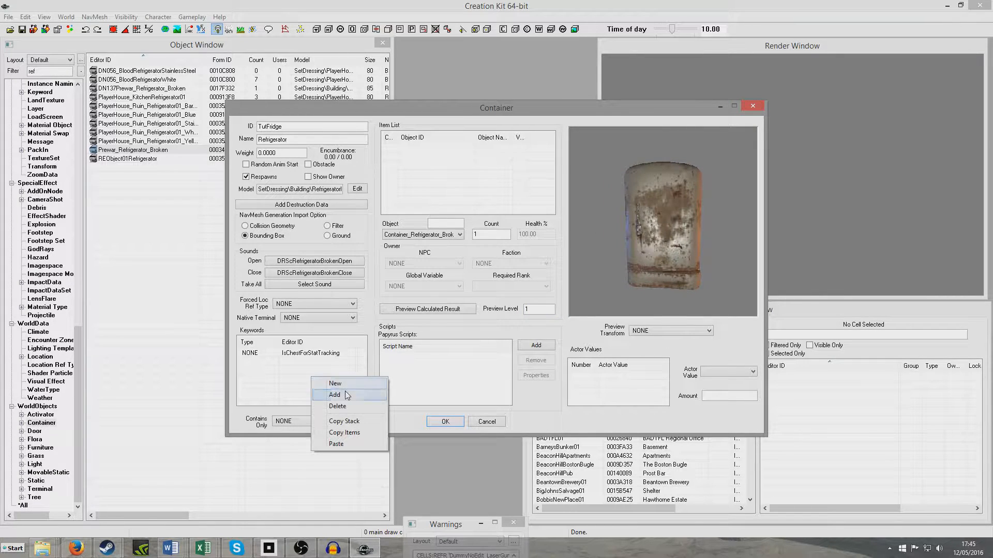
click(334, 394)
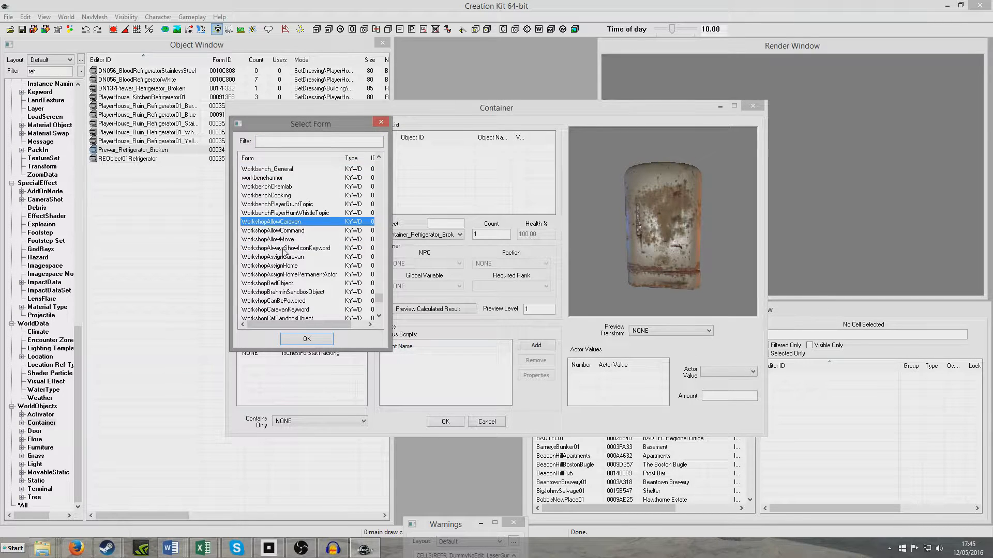
scroll(down, 3)
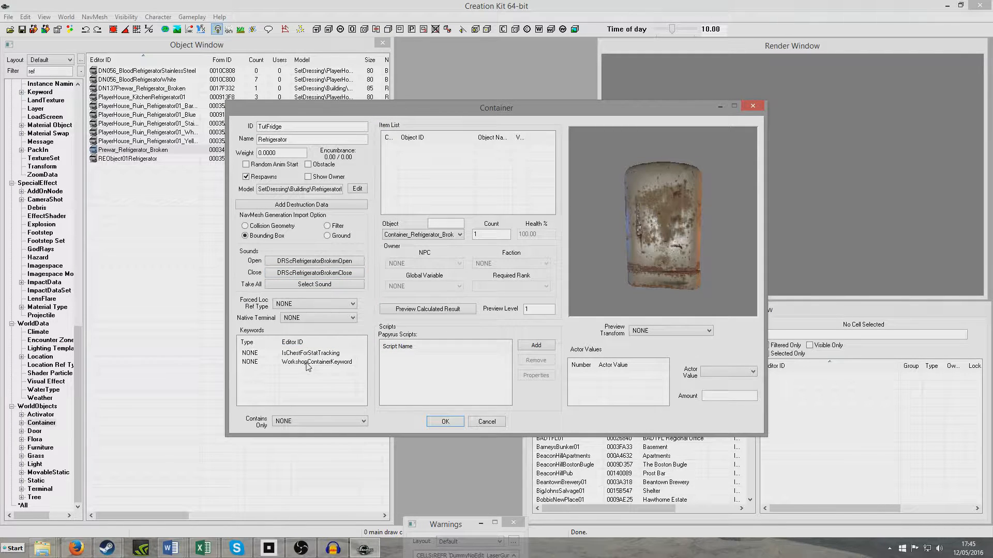
mouse_move(220, 378)
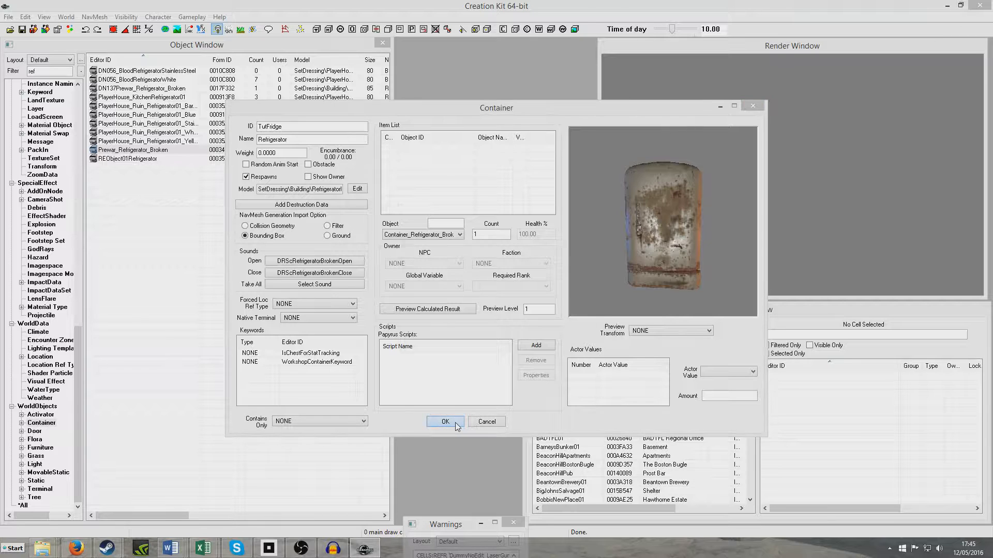
Accept the TutFridge container and save the changes as the new plugin TutFridge.esp.
click(445, 421)
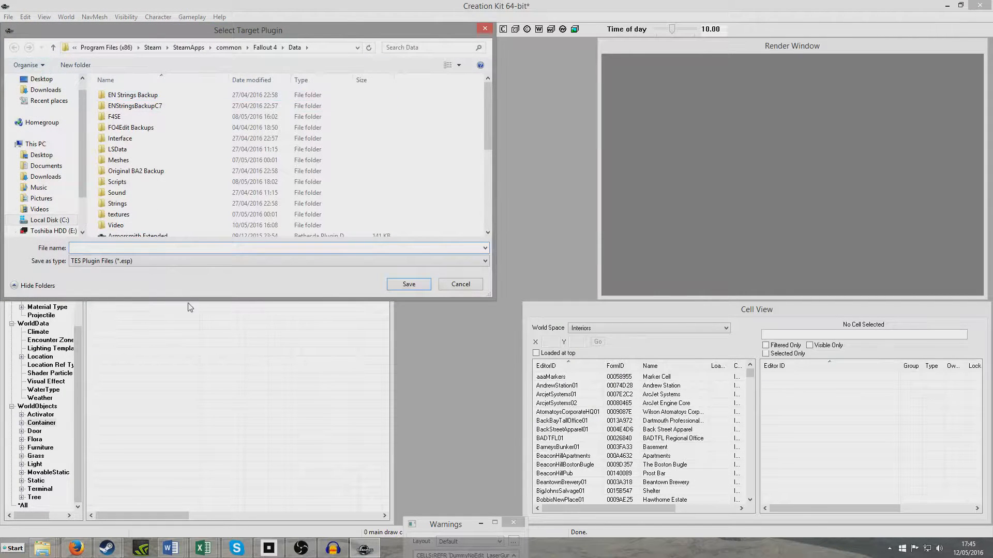
click(408, 283)
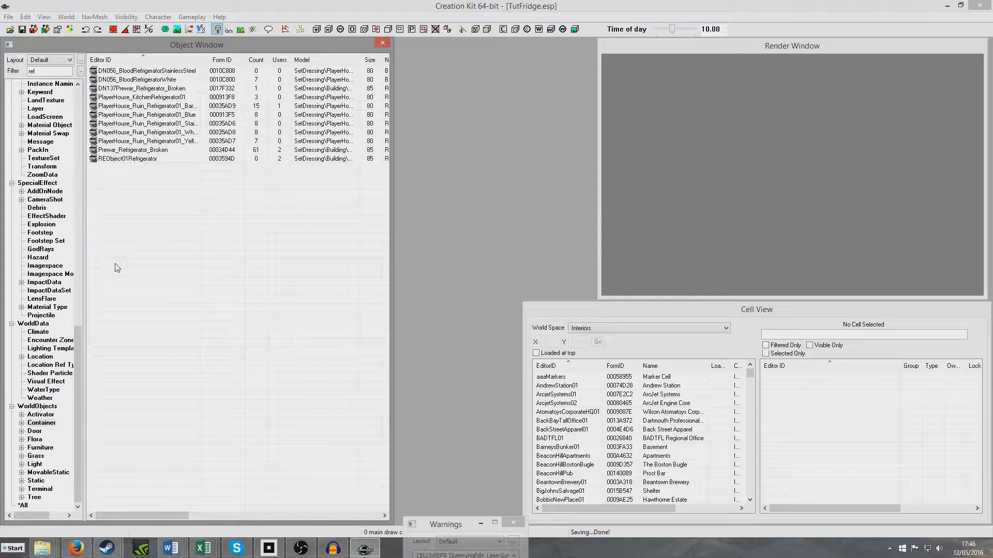
mouse_move(101, 342)
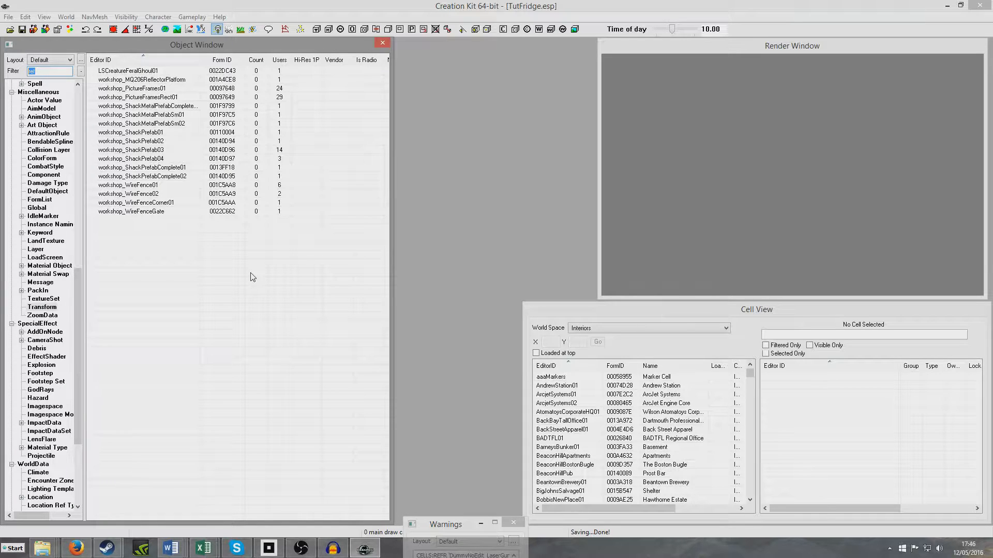
Filter objects by 'nuka' and select the workshop_Empty_NukaColaMachine transform.
text(nuka)
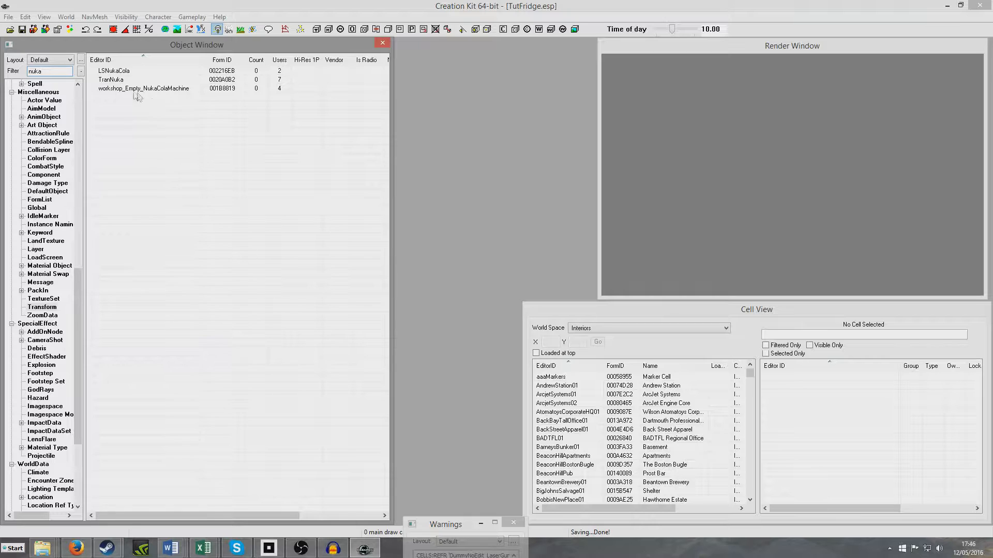
mouse_move(119, 94)
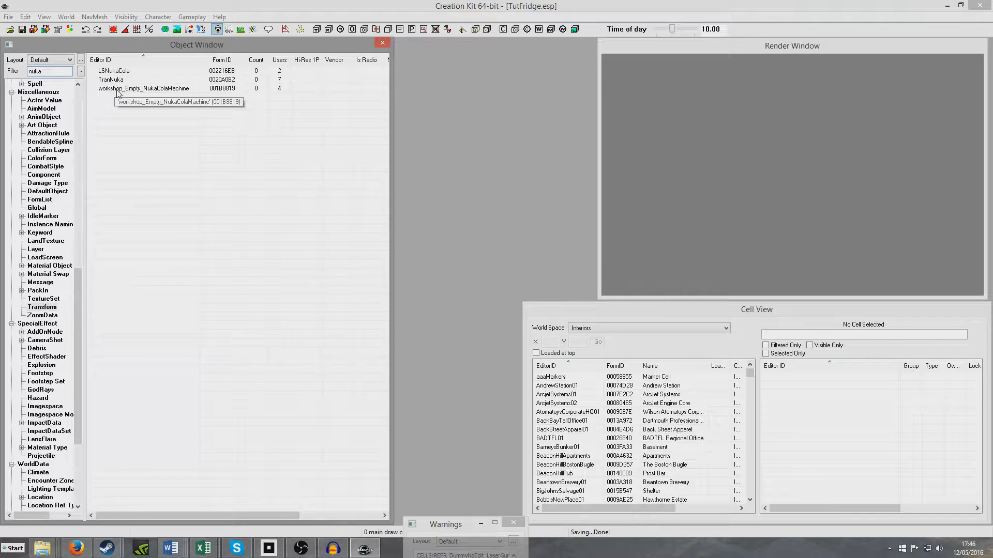
click(144, 88)
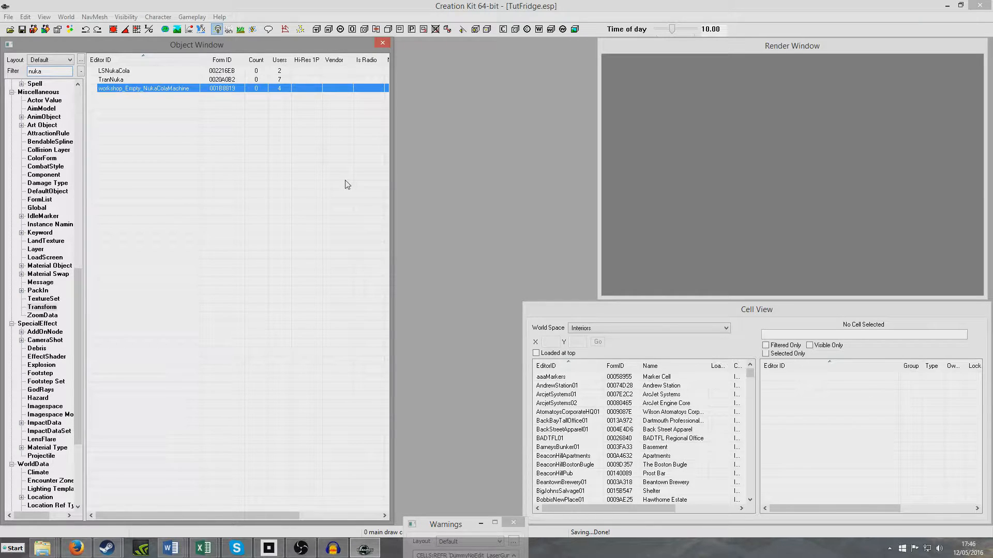
Copy the Nuka-Cola machine transform as Workshop_Fridge, previewing TutFridge.
double_click(145, 88)
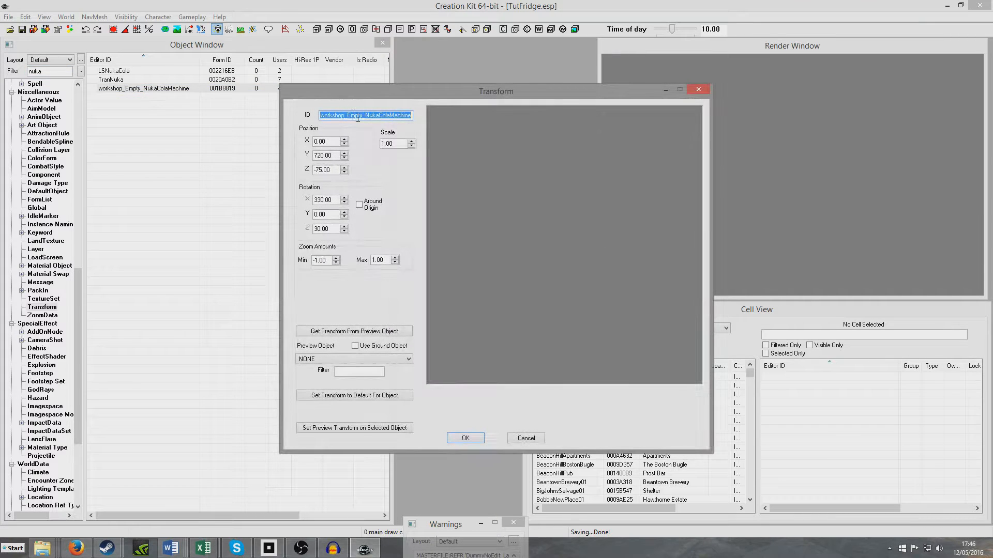
text(Workshop_Firdge)
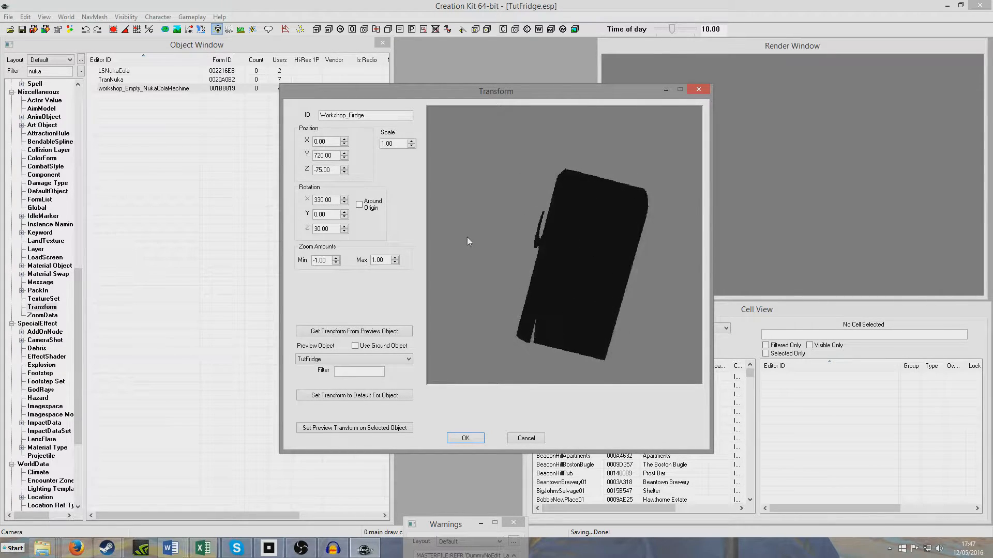
click(465, 438)
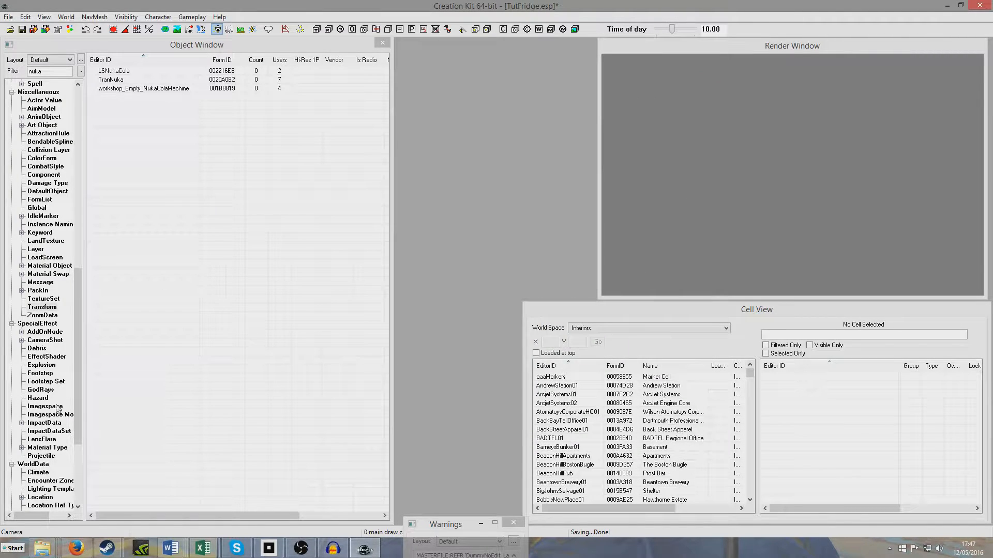
Set TutFridge's Preview Transform to workshop_Fridge and close its record.
scroll(down, 3)
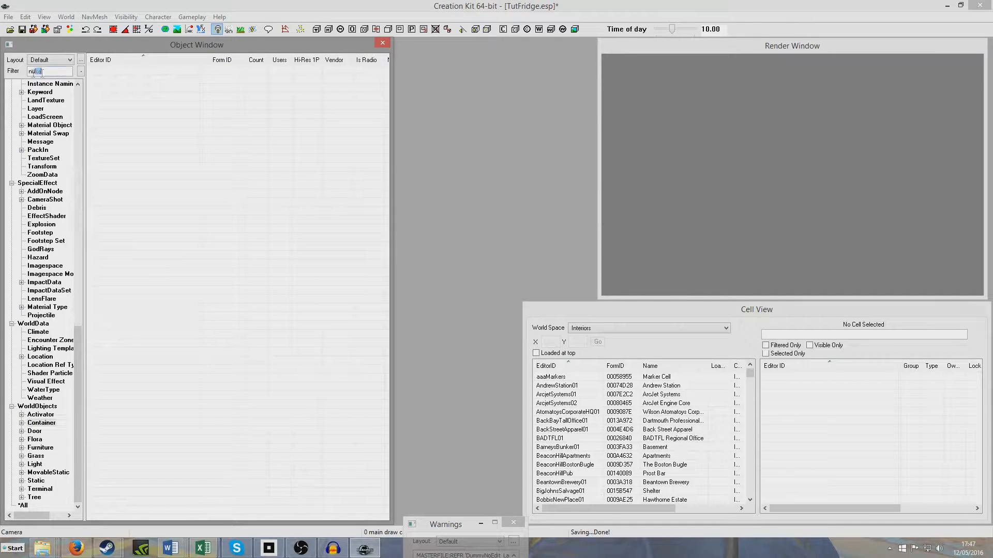
text(tut)
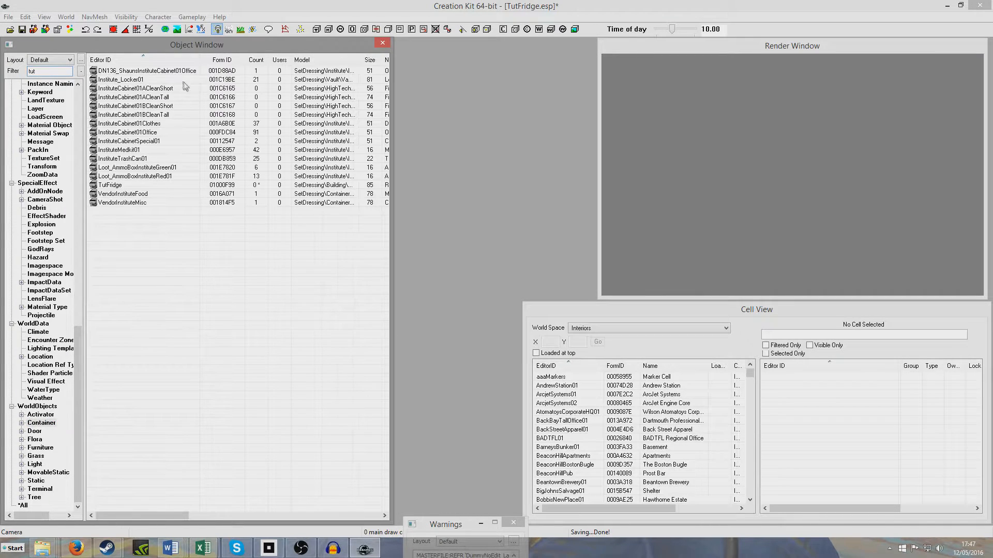
click(109, 185)
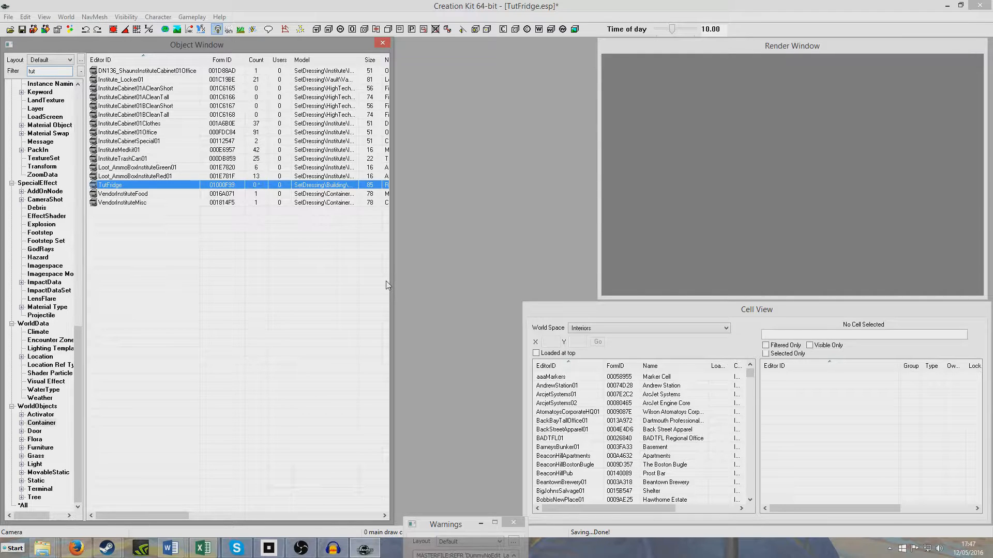
double_click(110, 185)
text(workshop_f)
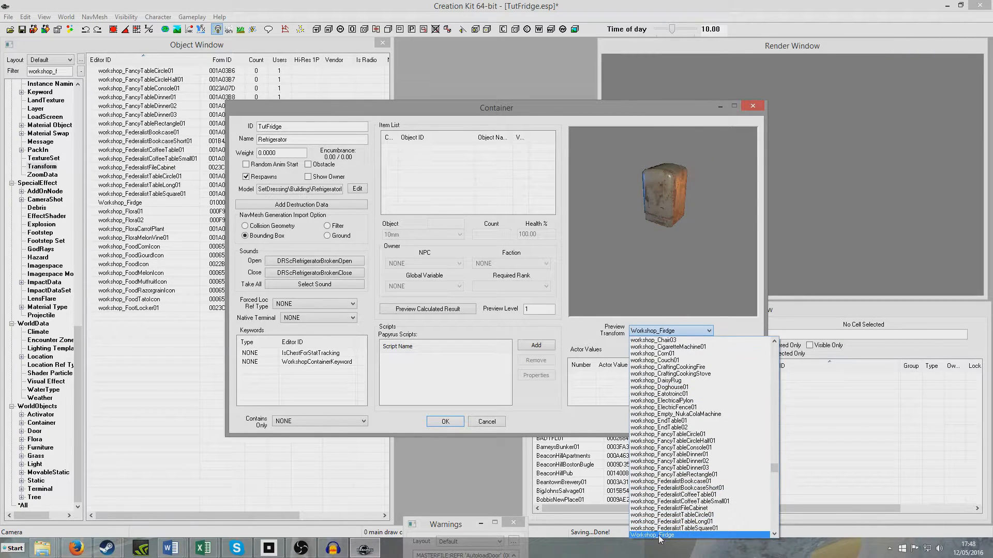
click(657, 536)
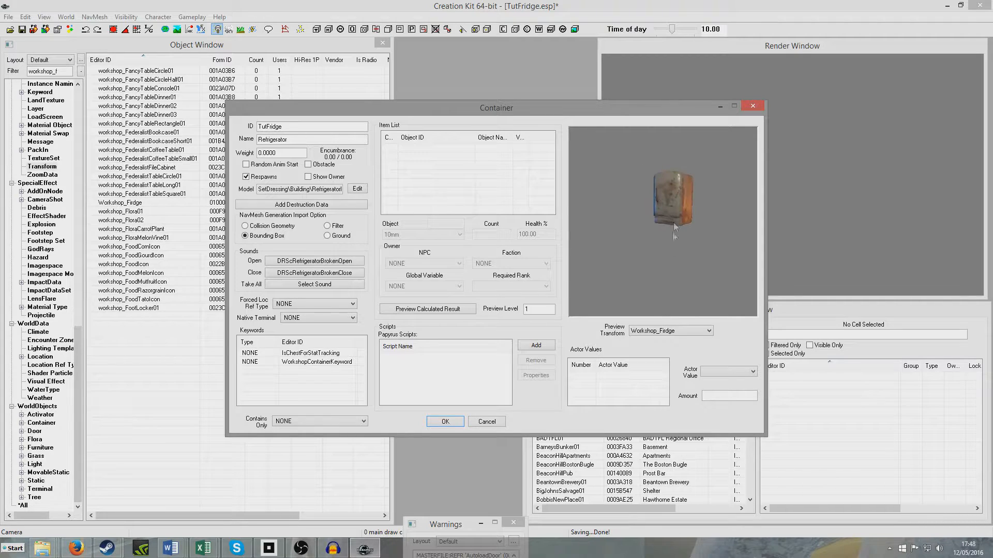
click(120, 202)
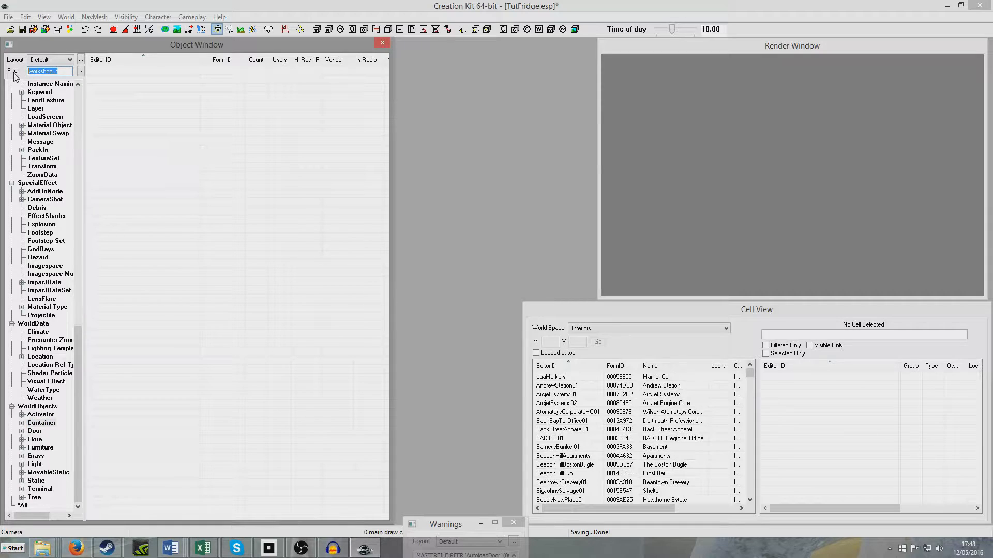
Filter objects by 'fridge' and open the TutFridge container to check it.
text(fridge)
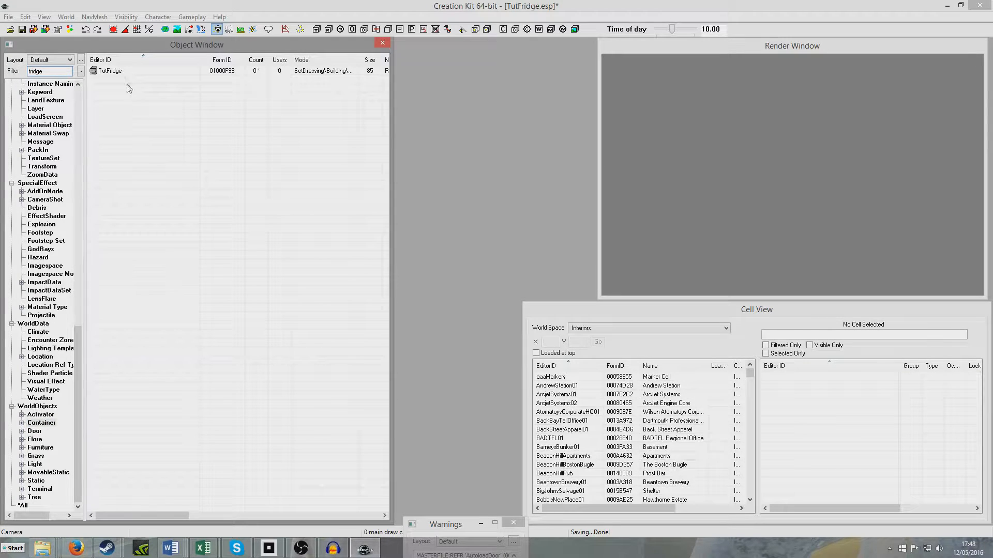
double_click(109, 71)
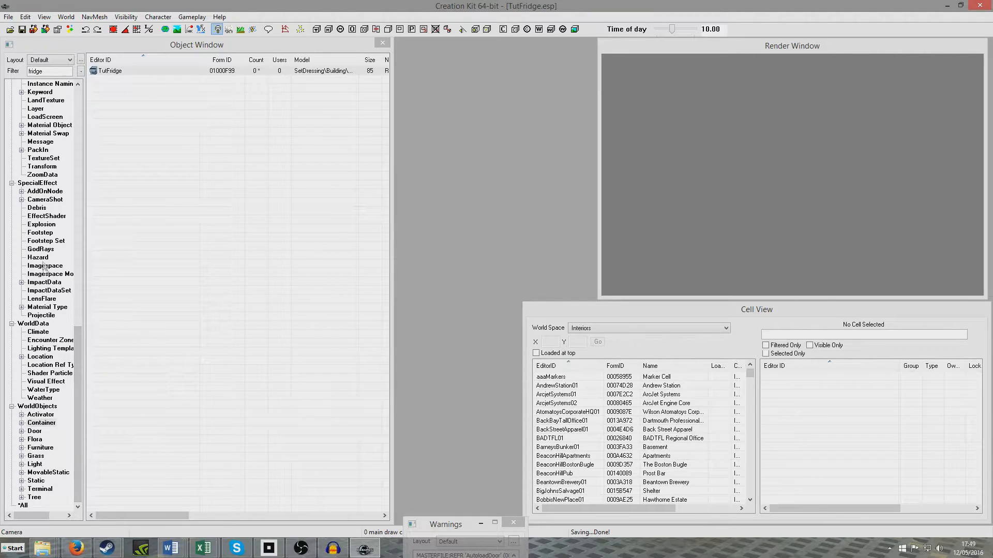
Browse to Constructible Object, filter by 'sa', and open workshop_co_SafeFloor01.
click(45, 265)
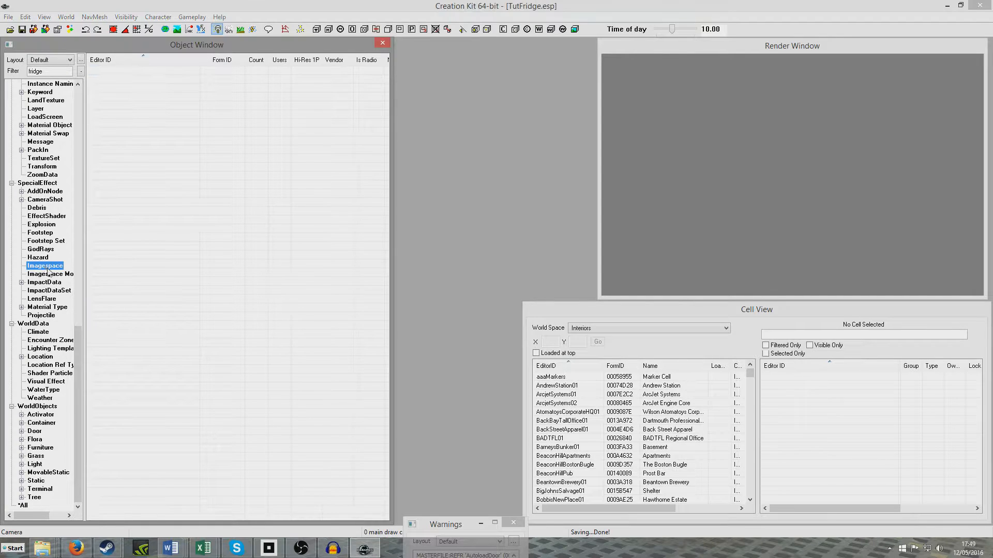
click(45, 315)
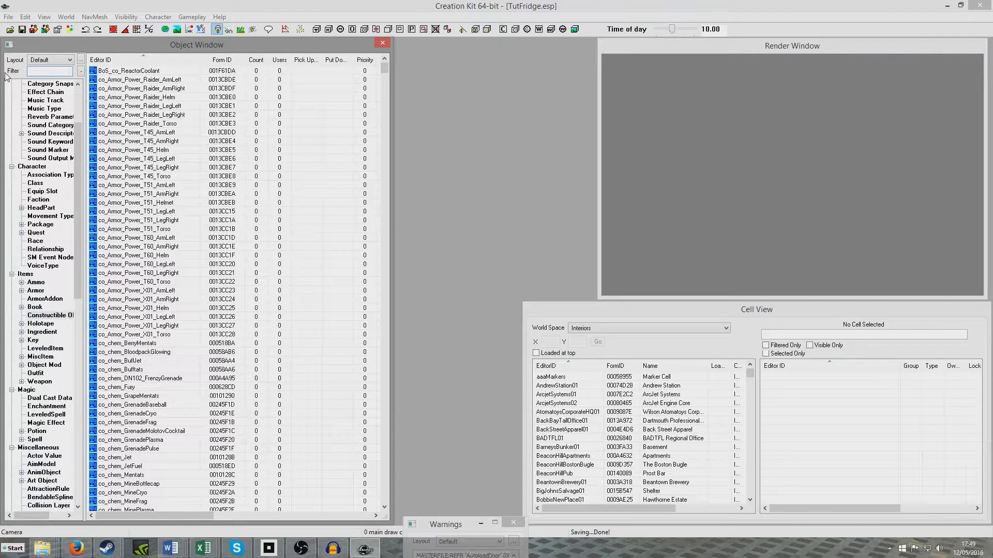
text(safe)
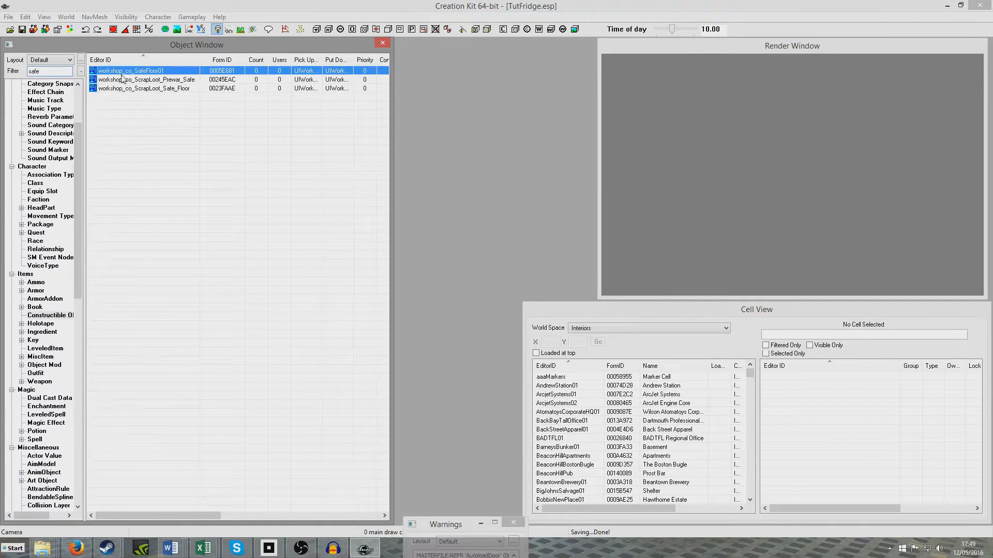
double_click(130, 71)
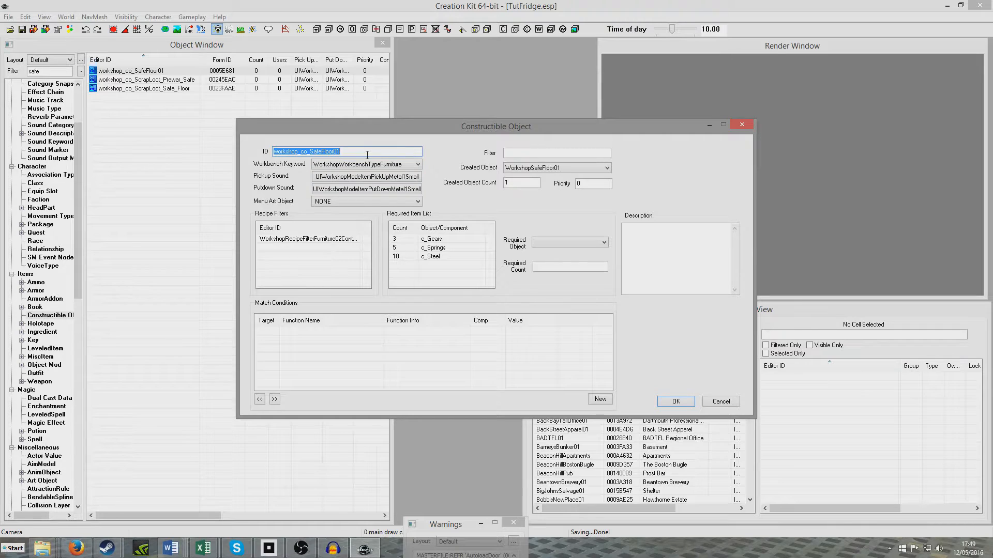
Rename the recipe to workshop_co_Fridge and set its created object to TutFridge.
text(workshop_co_Saf)
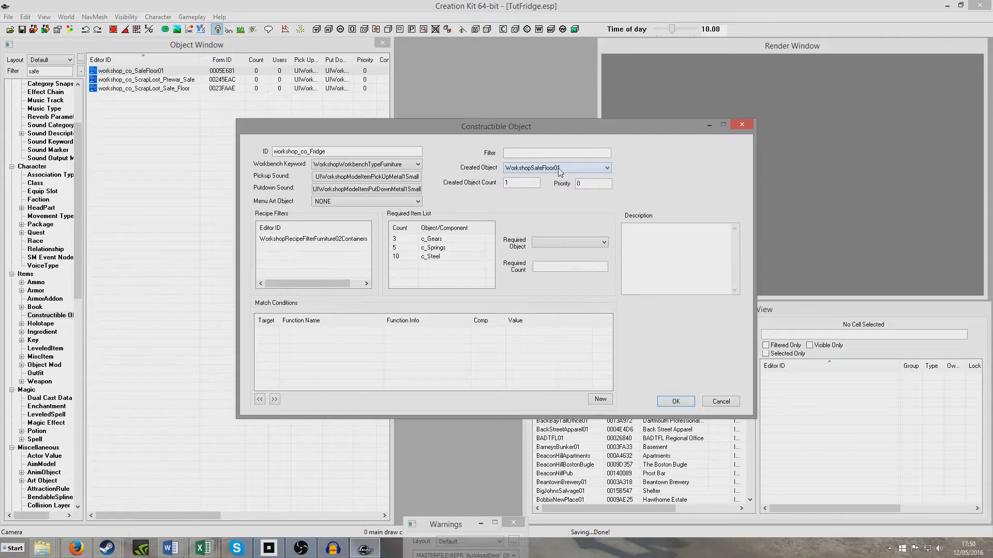
click(605, 167)
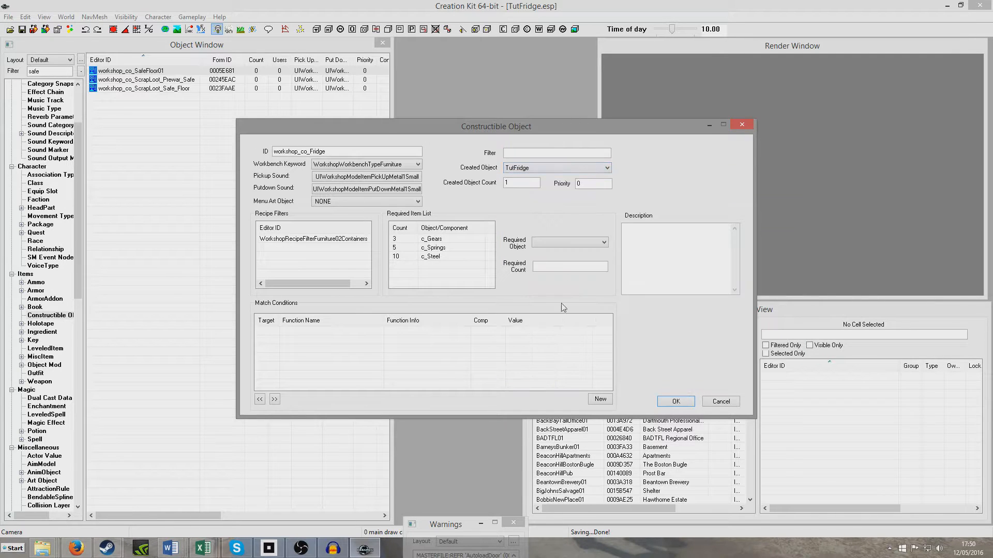
Replace c_Springs with c_Rubber and add c_Acid with count 1 to the recipe requirements.
click(521, 183)
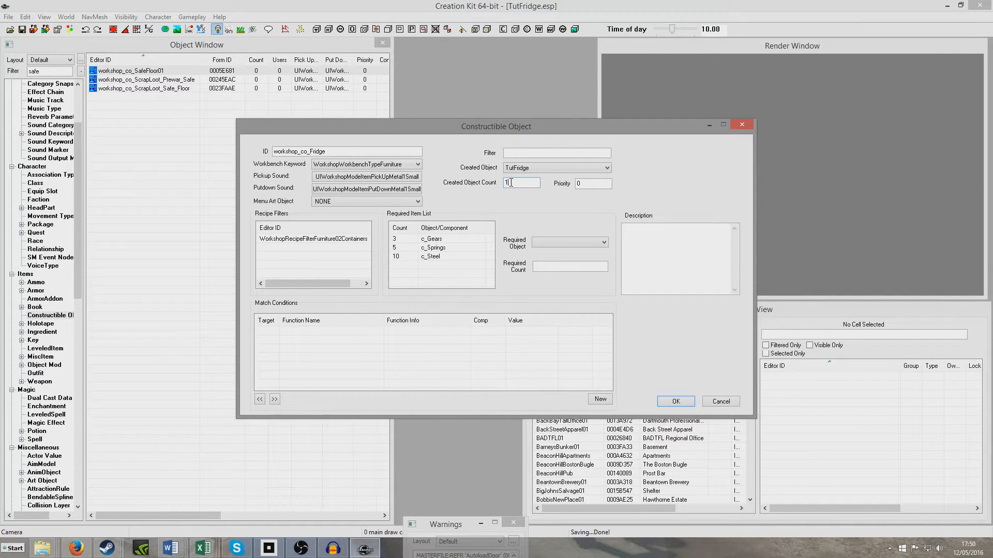
click(431, 238)
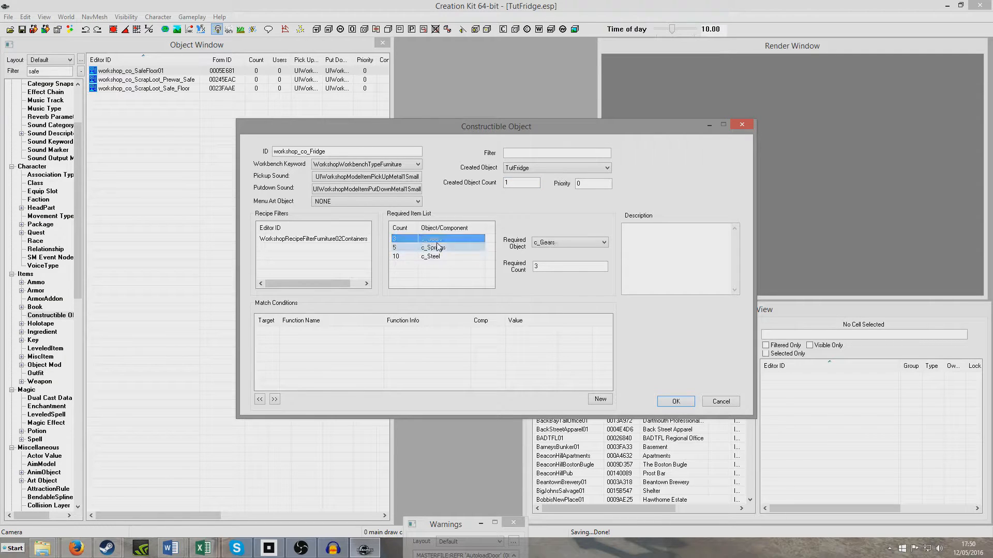
click(430, 256)
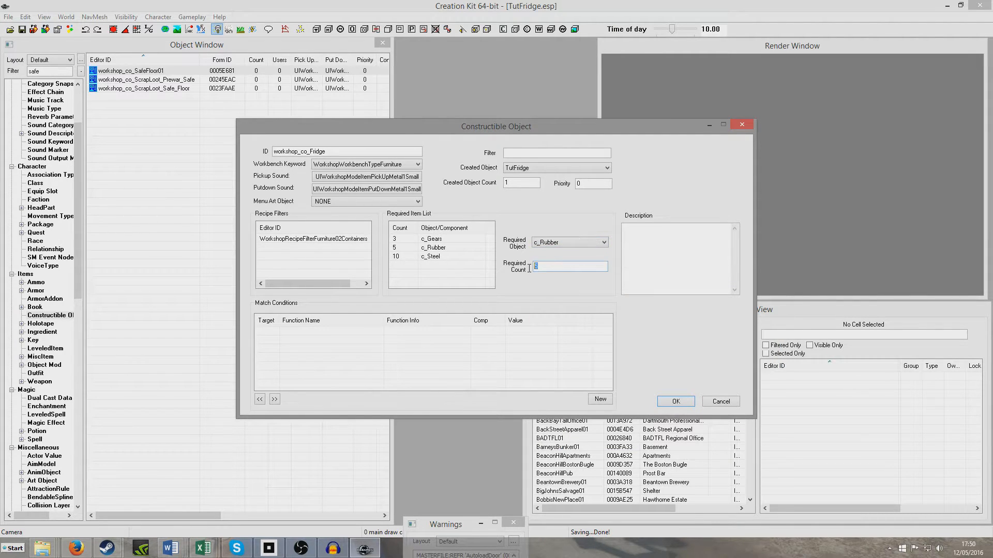
click(433, 248)
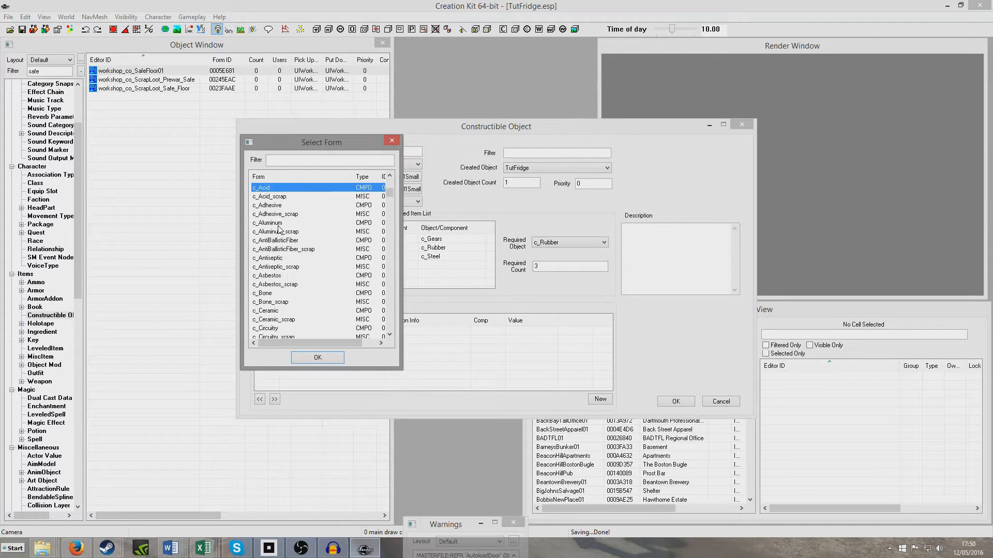
click(317, 358)
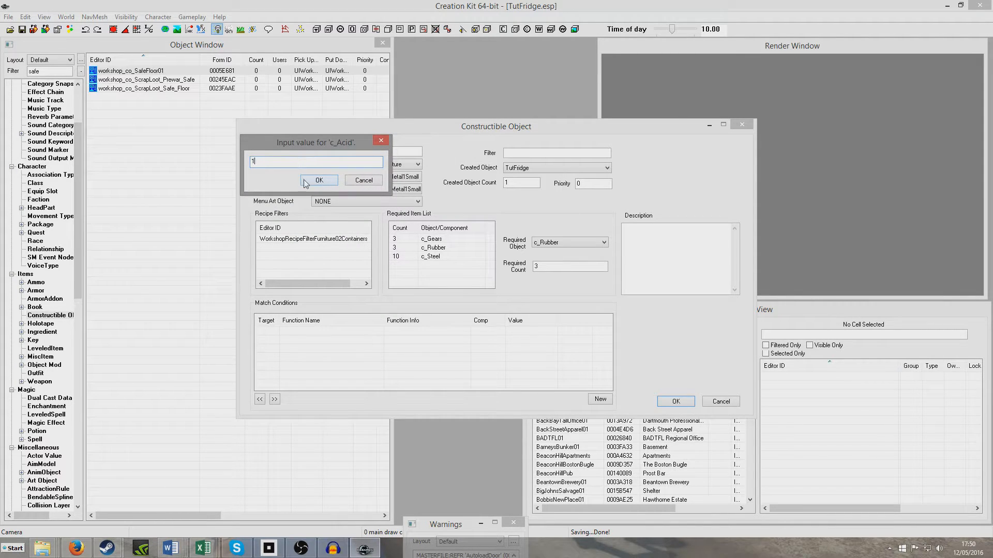
click(319, 180)
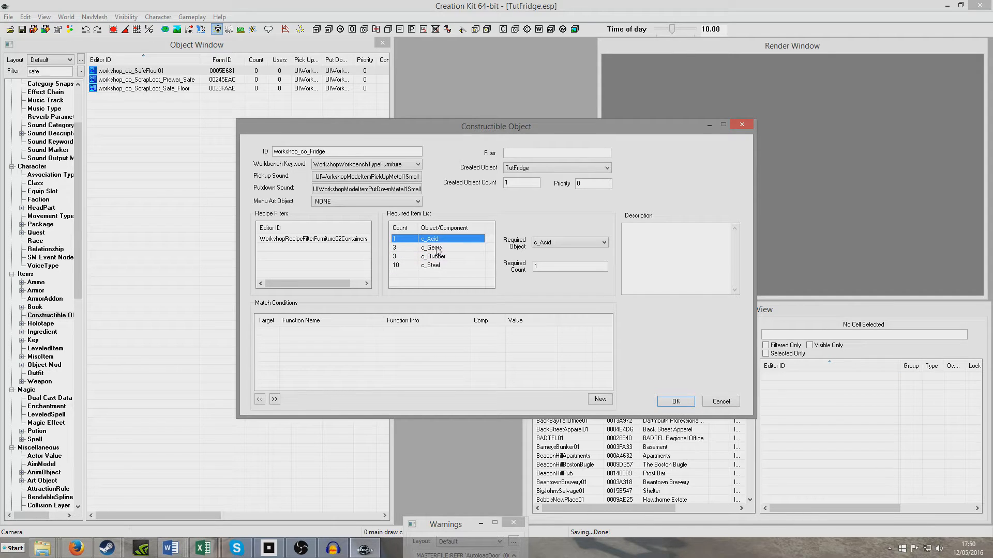
Save the fridge recipe as a new form, workshop_co_Fridge.
click(430, 265)
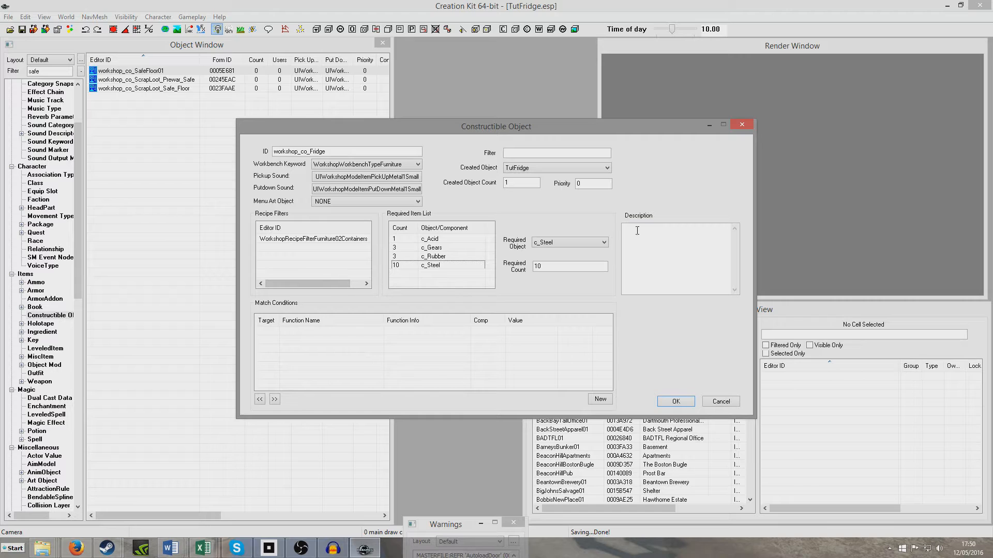
click(675, 401)
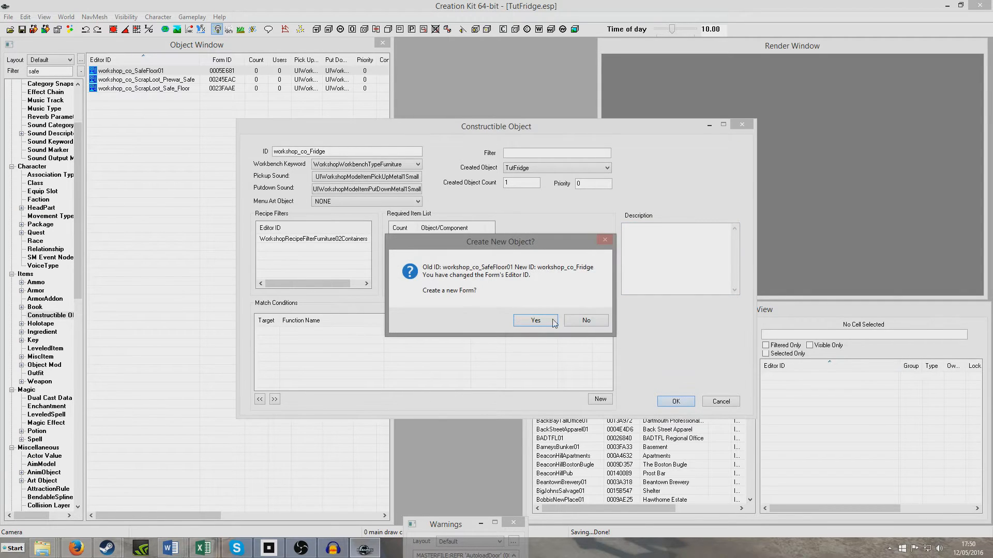
click(535, 320)
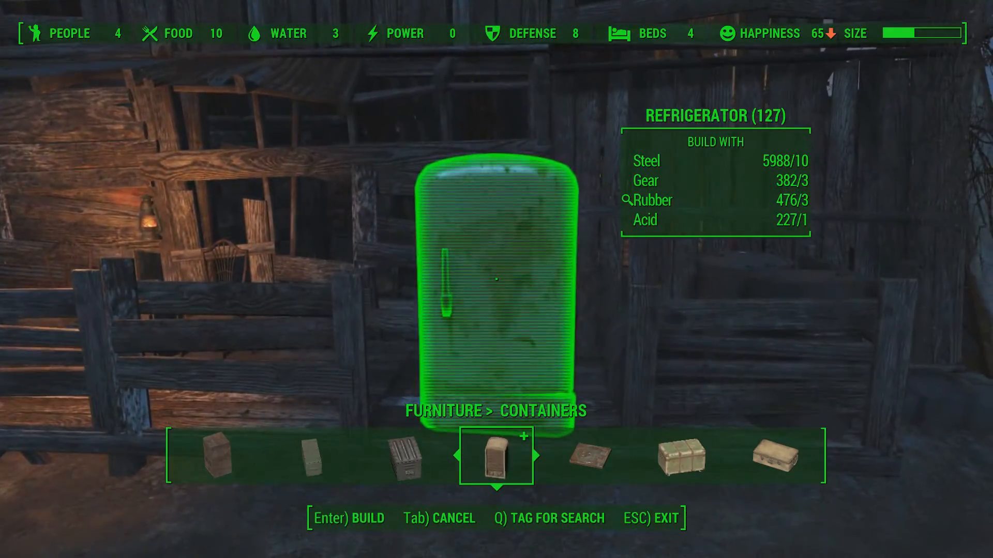
Build and place two Refrigerators from Furniture > Containers in the settlement.
key(Enter)
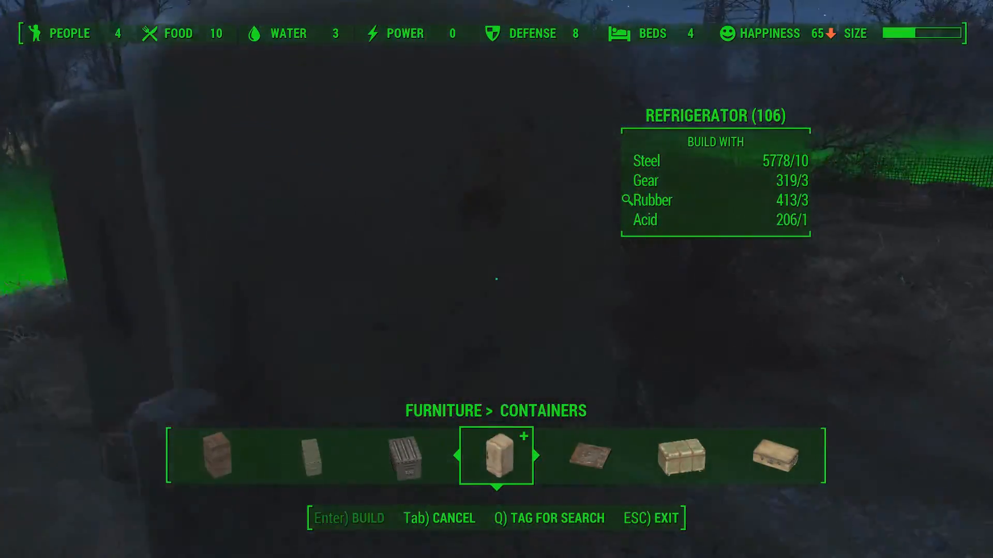
key(Enter)
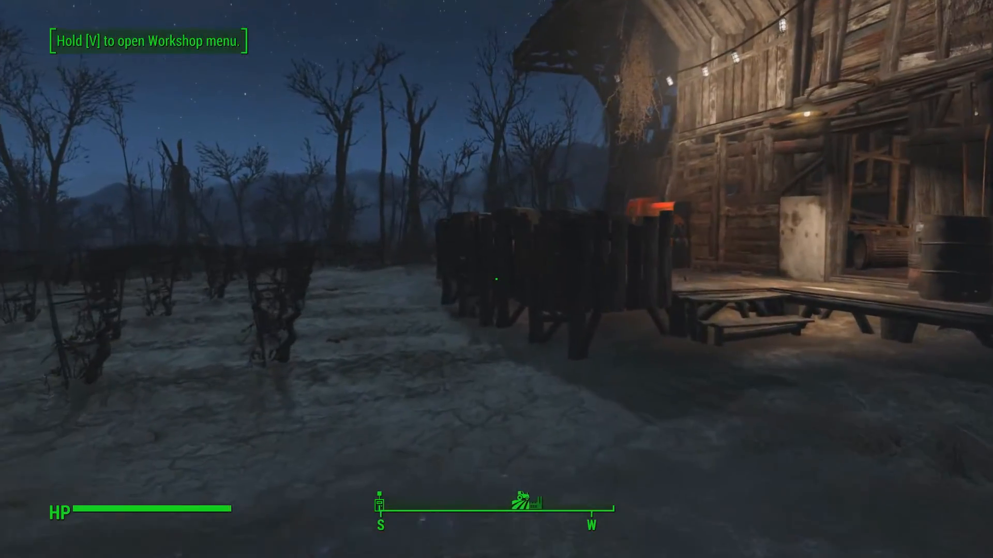
mouse_move(495, 280)
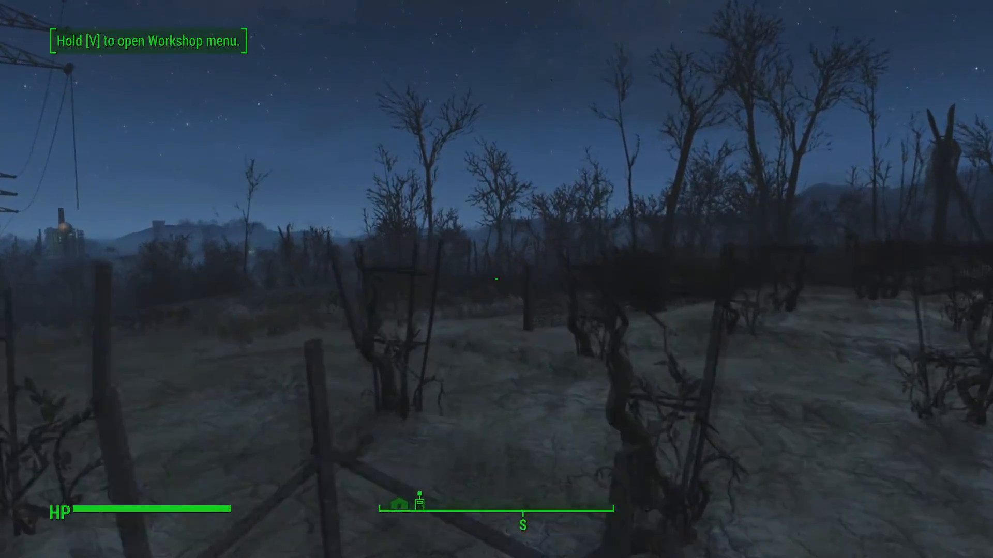
mouse_move(495, 279)
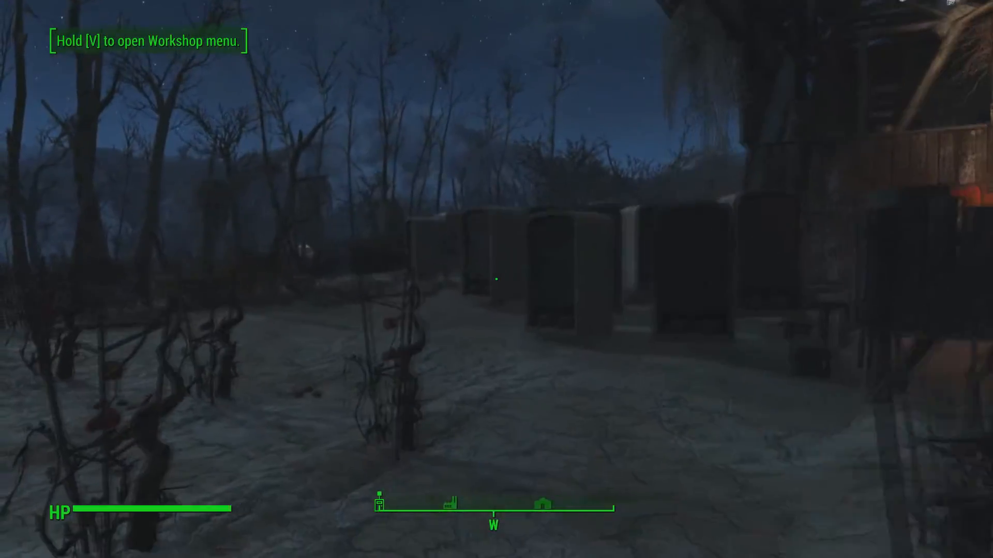